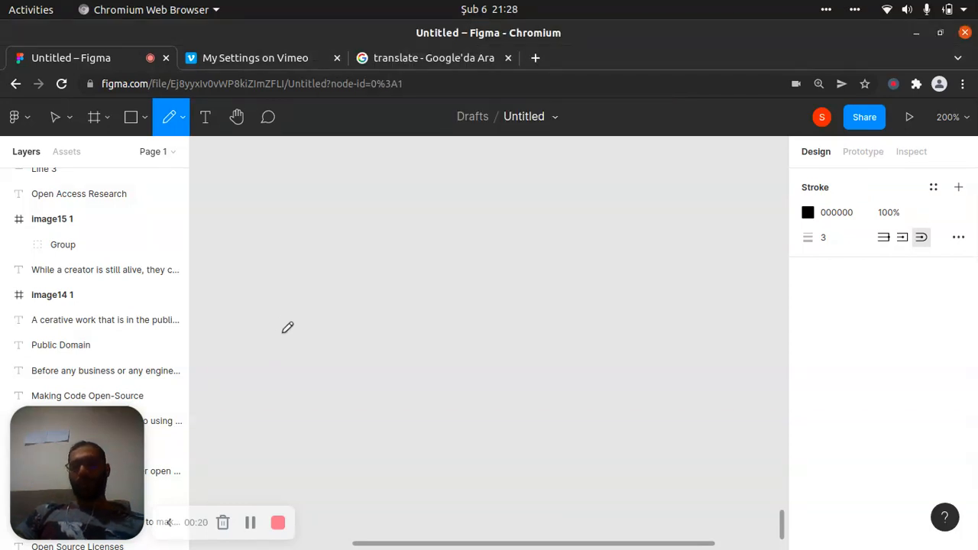
{"action": "mouse_move", "coordinate": [261, 196]}
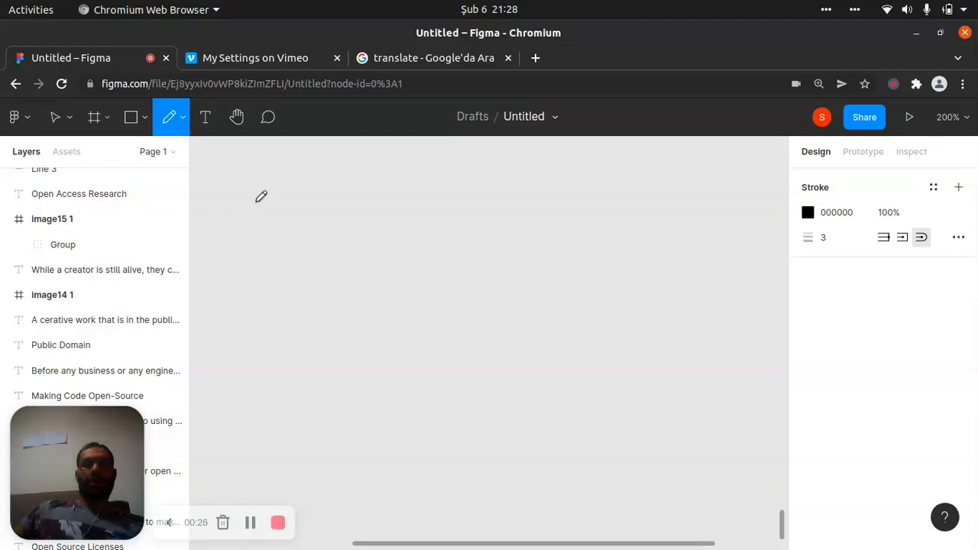
{"action": "mouse_move", "coordinate": [223, 175]}
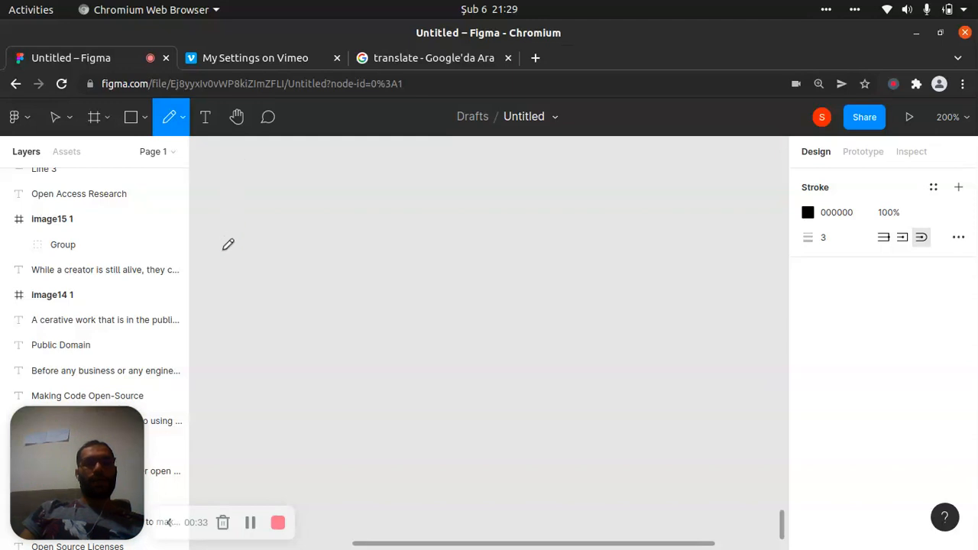
Draw the two slanted pencil strokes of katakana ハ near the top-left.
{"action": "left_click_drag", "start_coordinate": [231, 164], "coordinate": [221, 252]}
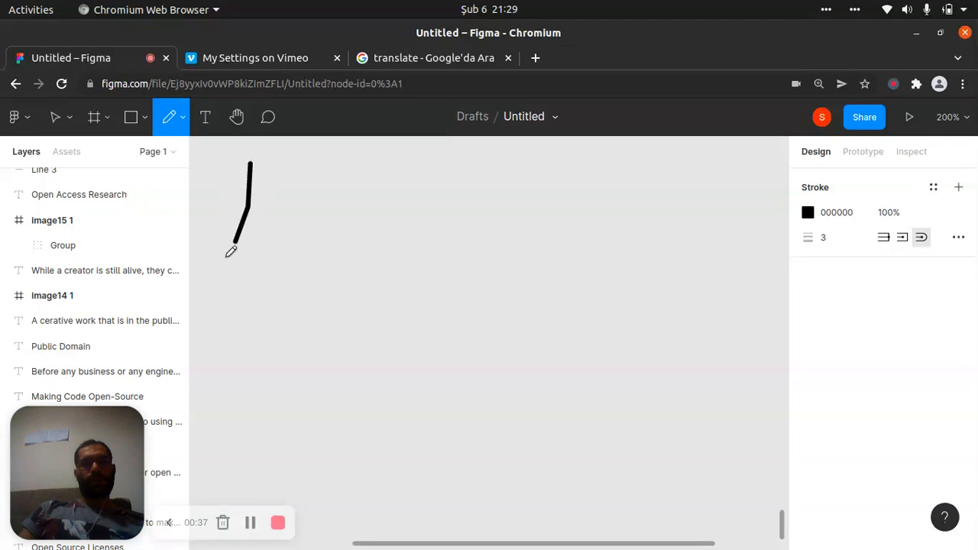
{"action": "left_click_drag", "start_coordinate": [284, 160], "coordinate": [292, 244]}
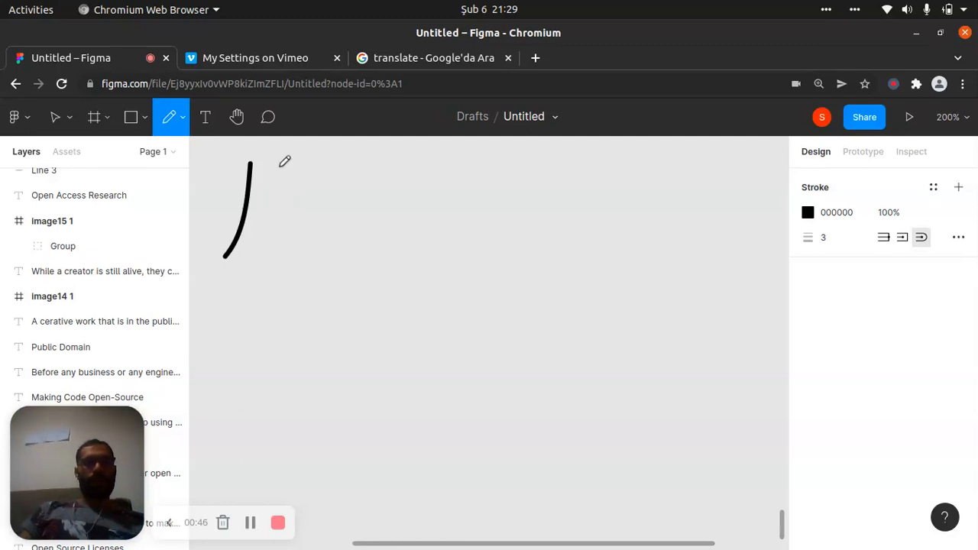
{"action": "left_click_drag", "start_coordinate": [279, 160], "coordinate": [290, 248]}
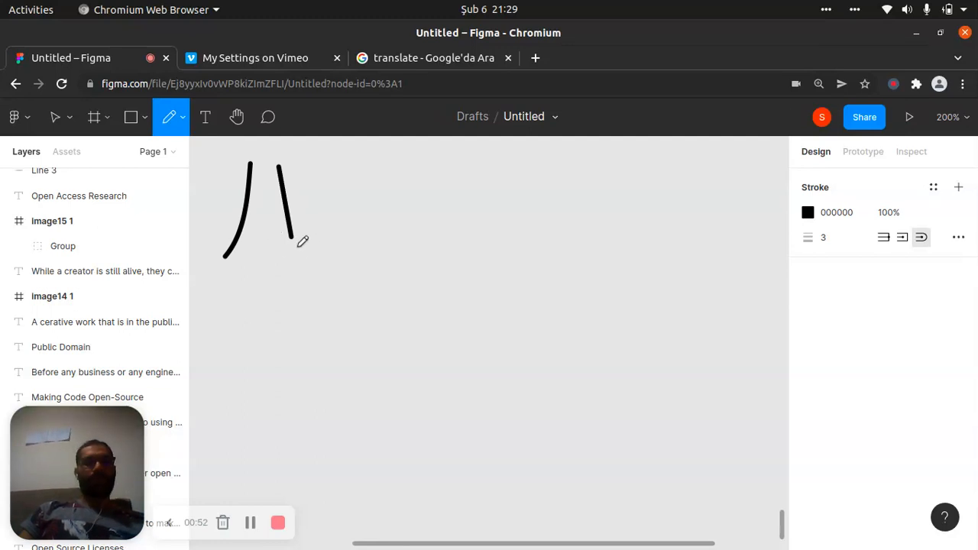
{"action": "mouse_move", "coordinate": [306, 234]}
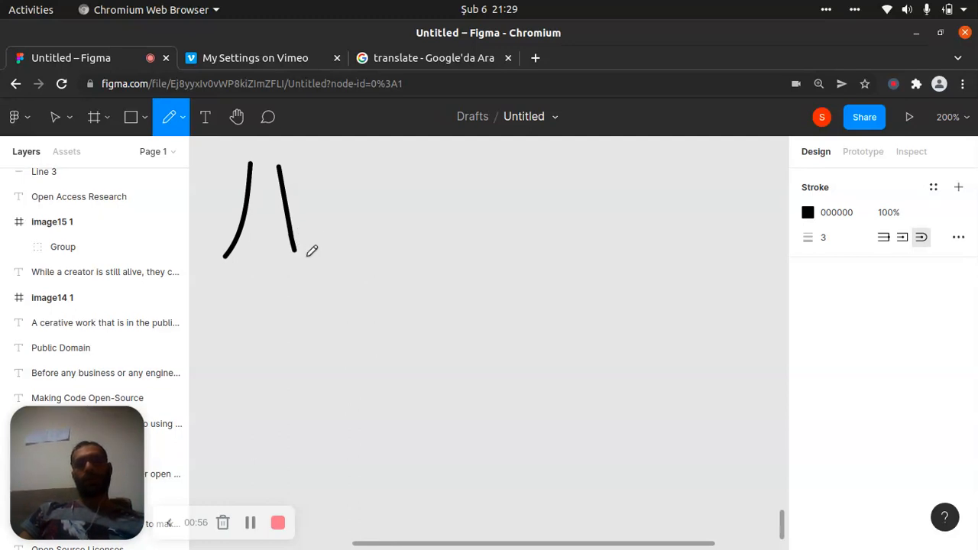
{"action": "mouse_move", "coordinate": [252, 327]}
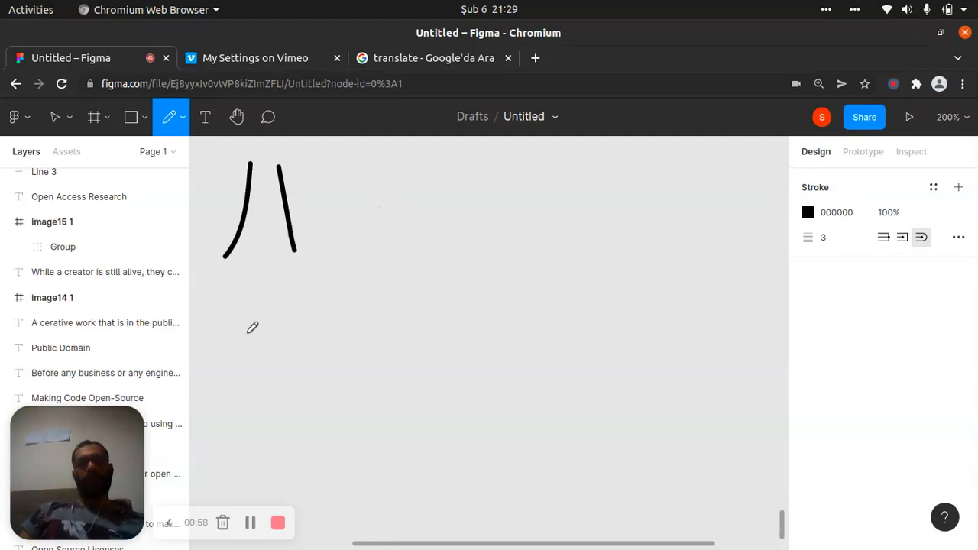
Draw the vertical and looped strokes of hiragana は under ハ, undoing one stray stroke.
{"action": "left_click_drag", "start_coordinate": [226, 289], "coordinate": [226, 385]}
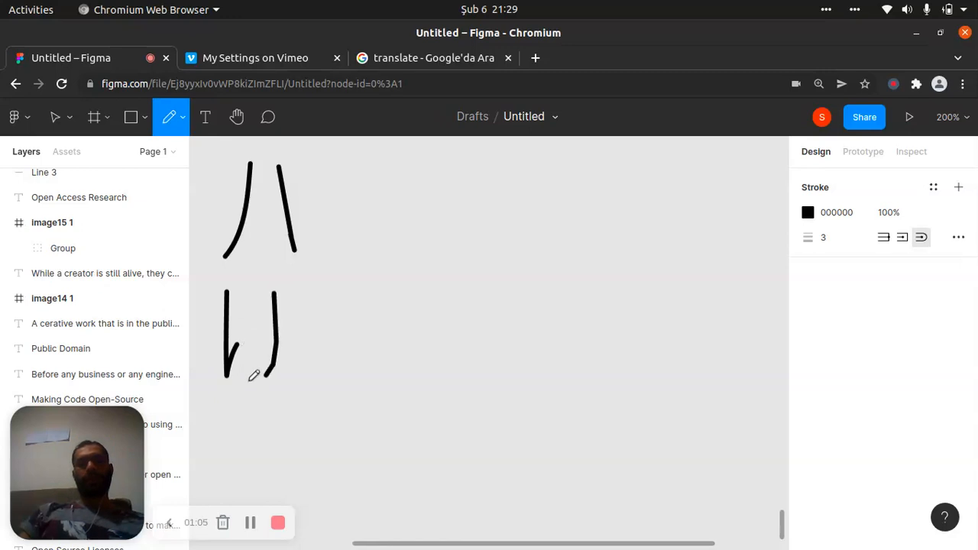
{"action": "left_click_drag", "start_coordinate": [271, 310], "coordinate": [260, 374]}
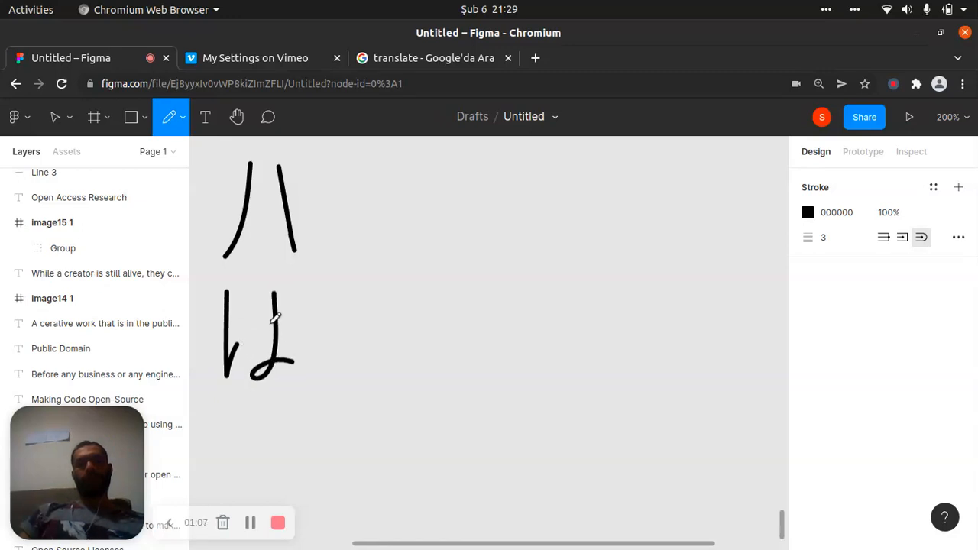
{"action": "key", "text": "ctrl+z"}
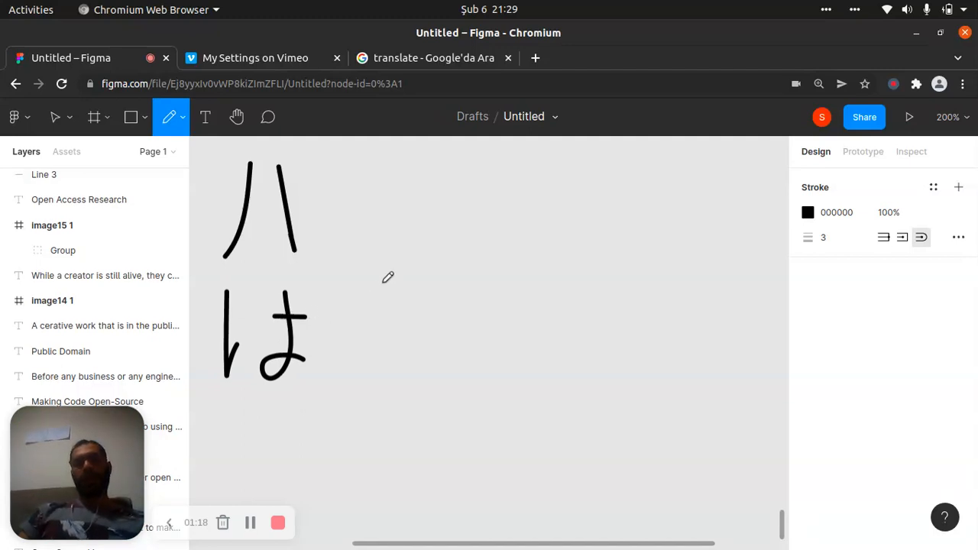
{"action": "mouse_move", "coordinate": [393, 274]}
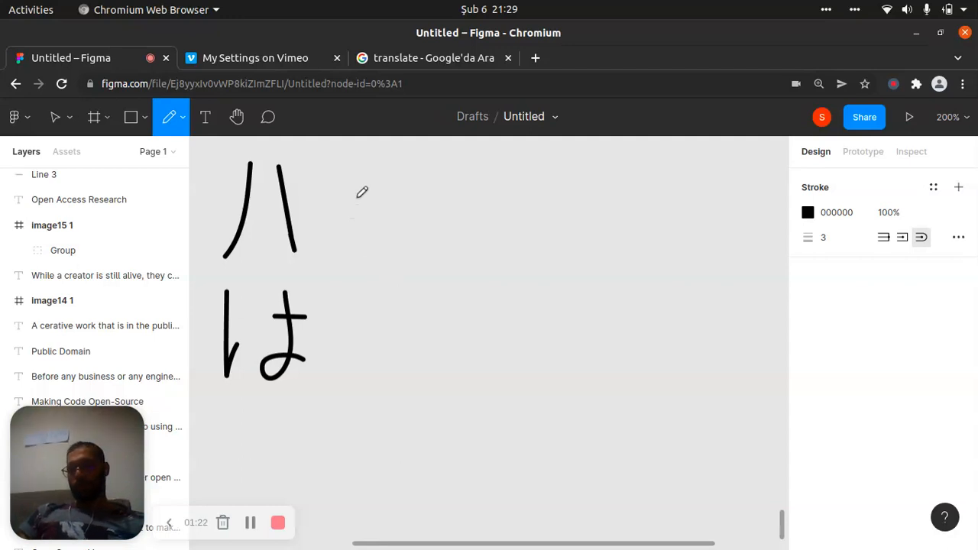
{"action": "mouse_move", "coordinate": [346, 155]}
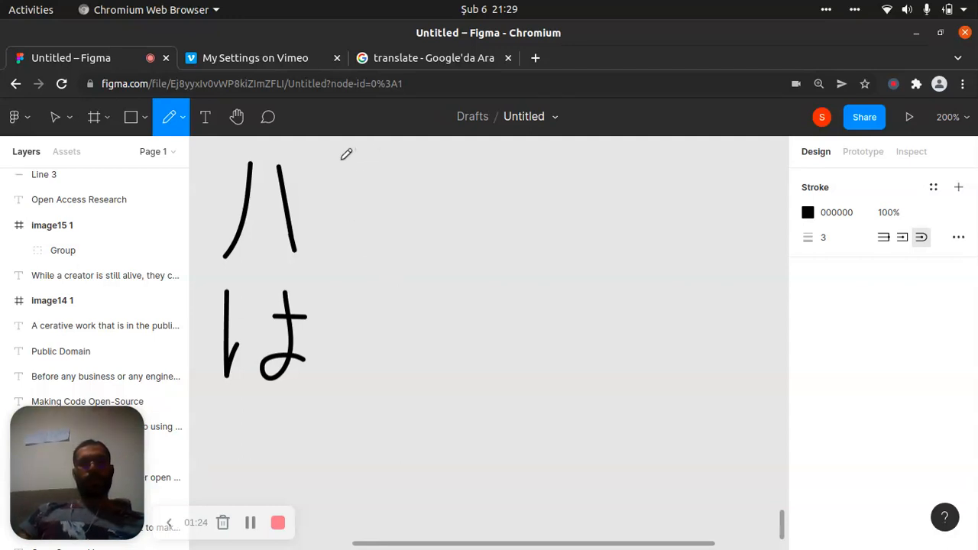
Draw the L-shaped pencil stroke of katakana ヒ beside ハ.
{"action": "left_click_drag", "start_coordinate": [350, 165], "coordinate": [397, 252]}
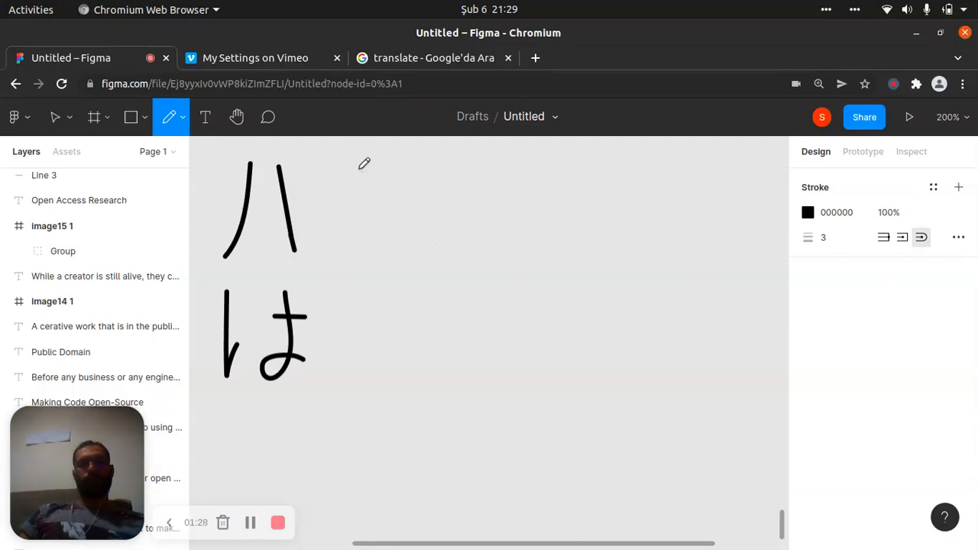
{"action": "left_click_drag", "start_coordinate": [359, 160], "coordinate": [412, 245]}
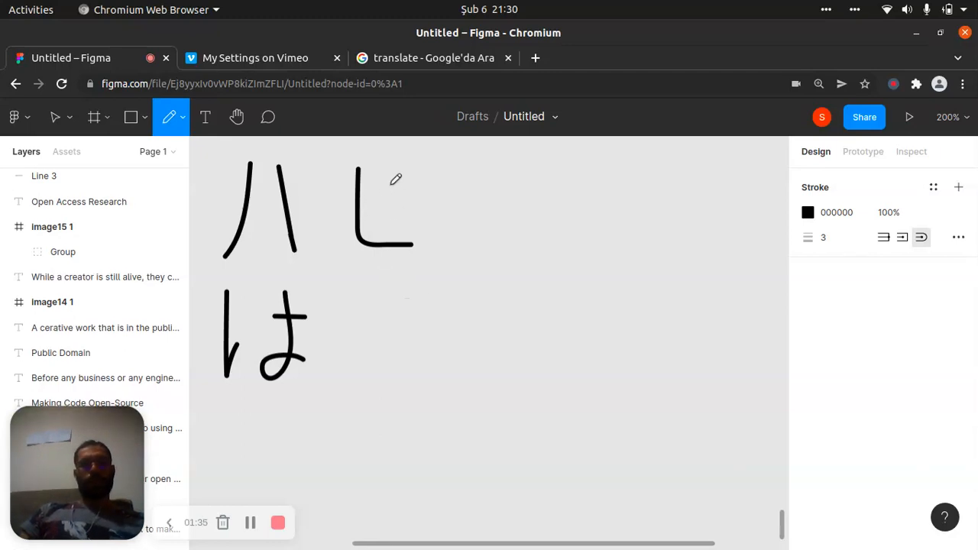
{"action": "mouse_move", "coordinate": [373, 201]}
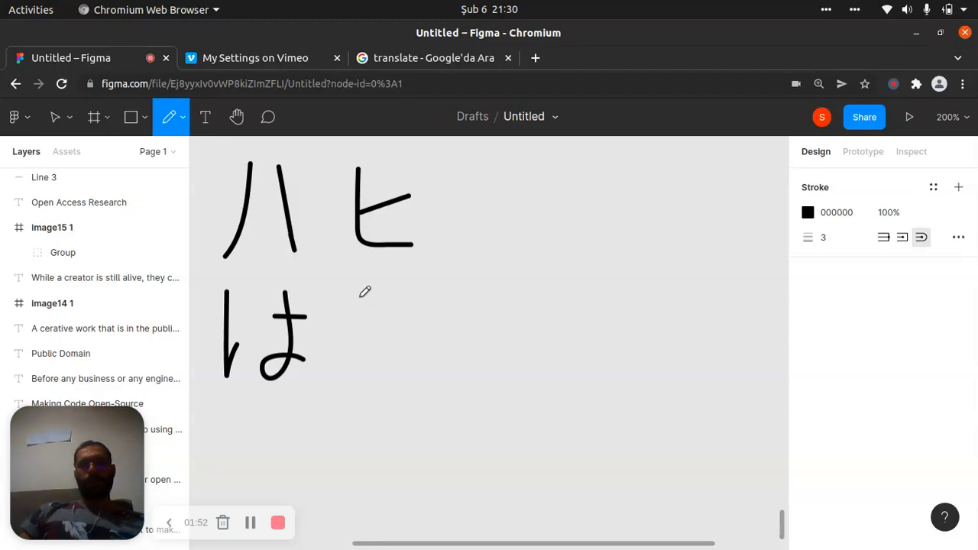
{"action": "mouse_move", "coordinate": [334, 296]}
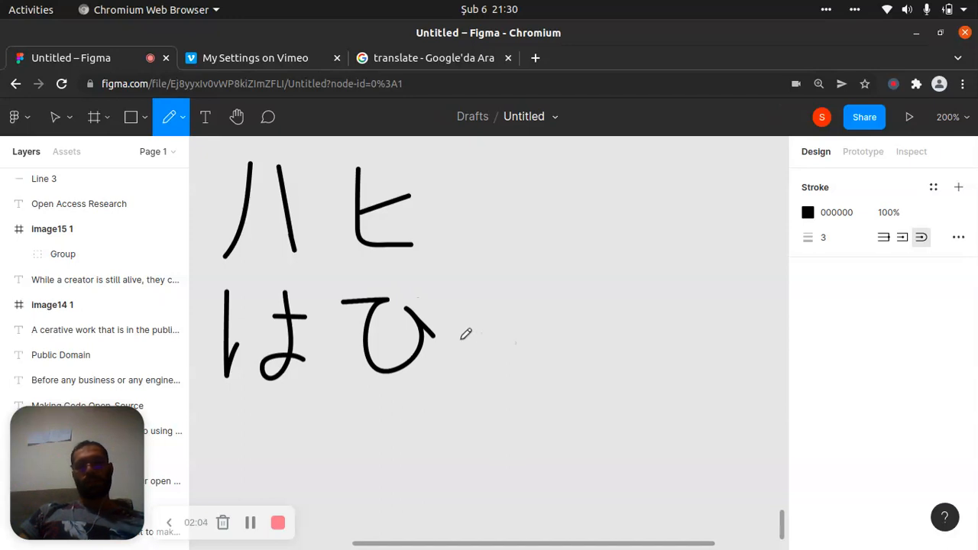
{"action": "mouse_move", "coordinate": [502, 318]}
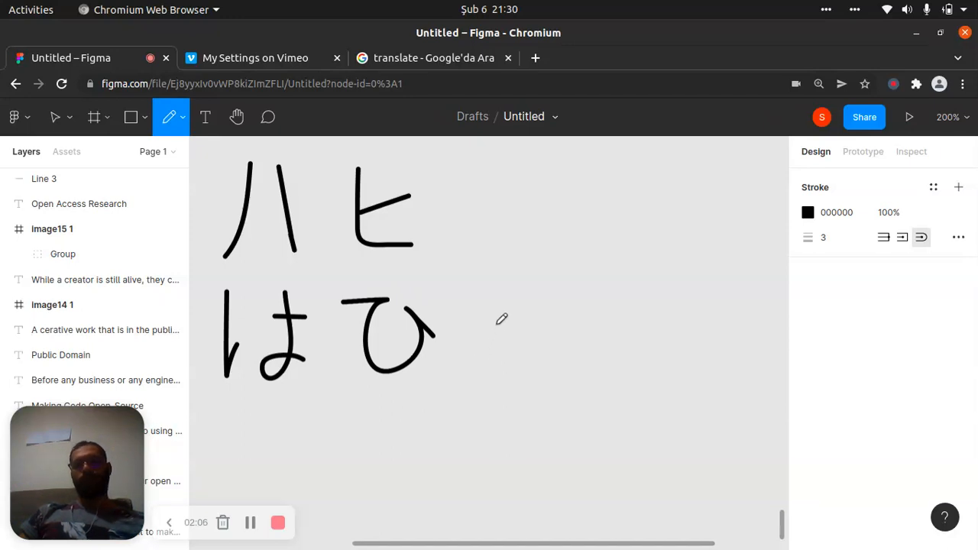
{"action": "mouse_move", "coordinate": [455, 319]}
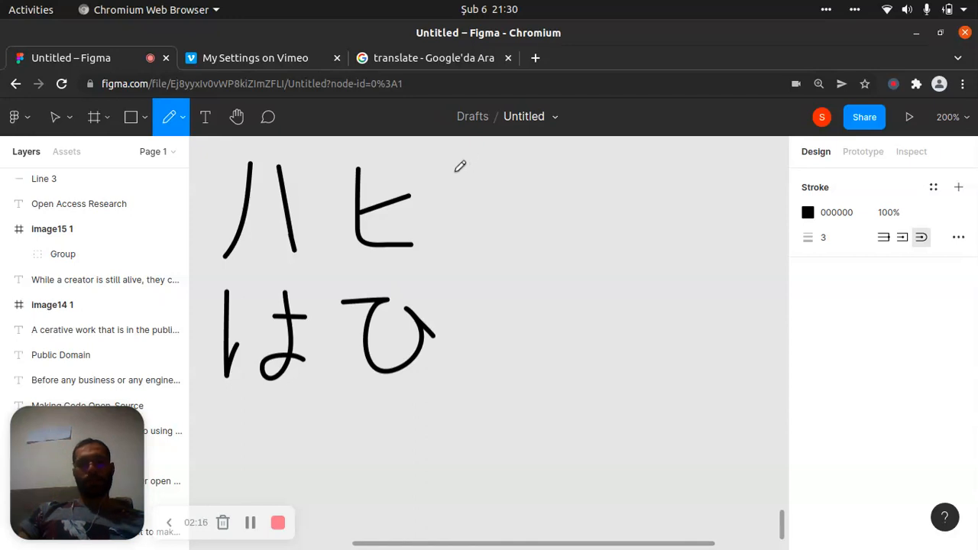
Draw the single hooked stroke of katakana フ after ヒ.
{"action": "left_click_drag", "start_coordinate": [451, 174], "coordinate": [524, 168]}
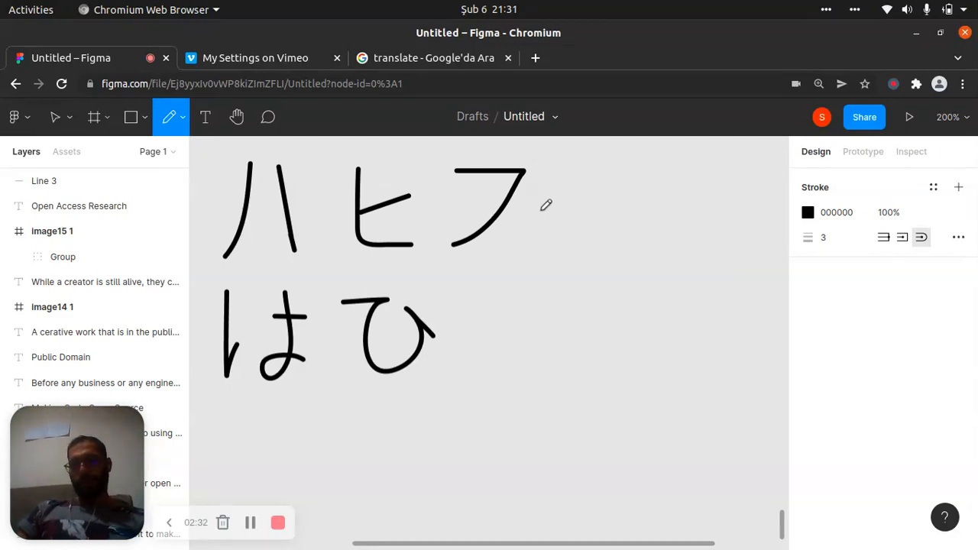
{"action": "mouse_move", "coordinate": [553, 252]}
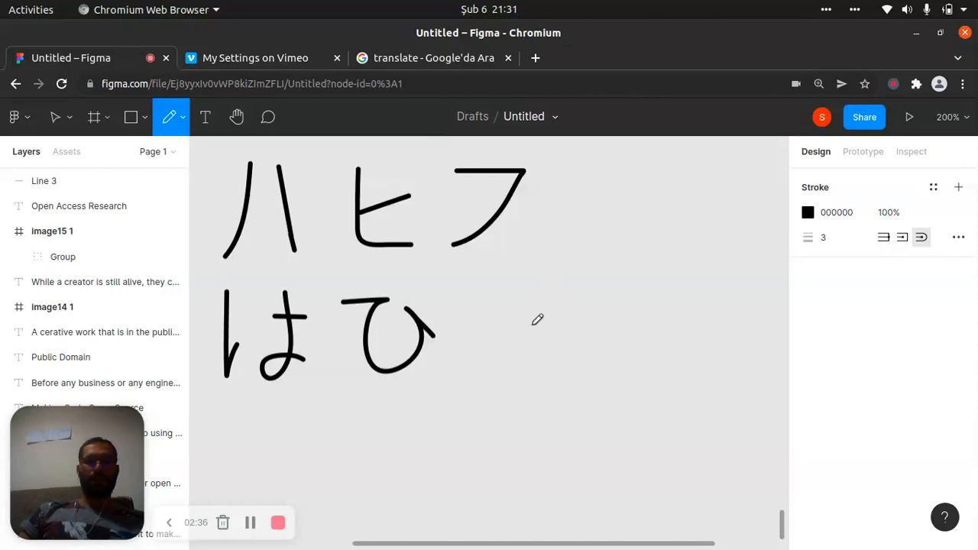
{"action": "mouse_move", "coordinate": [481, 306]}
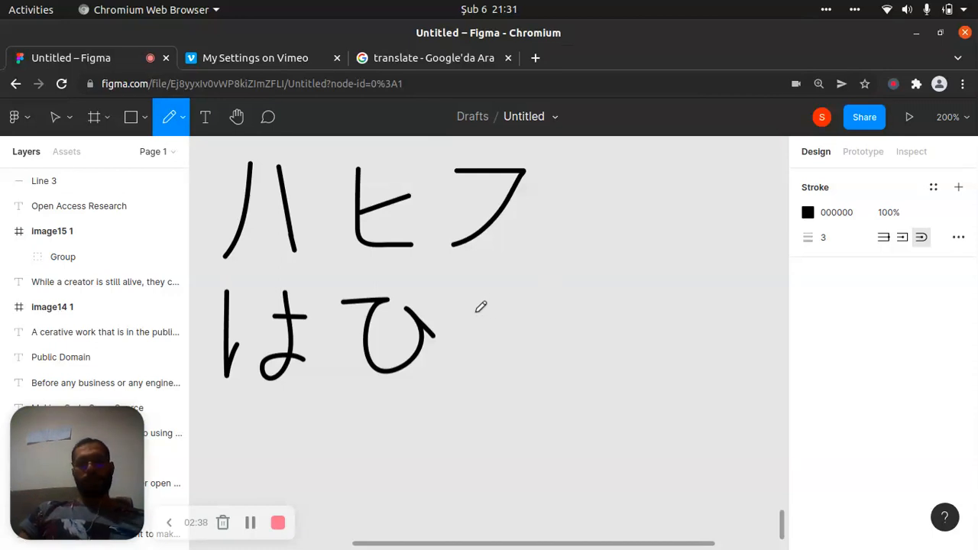
{"action": "mouse_move", "coordinate": [470, 311]}
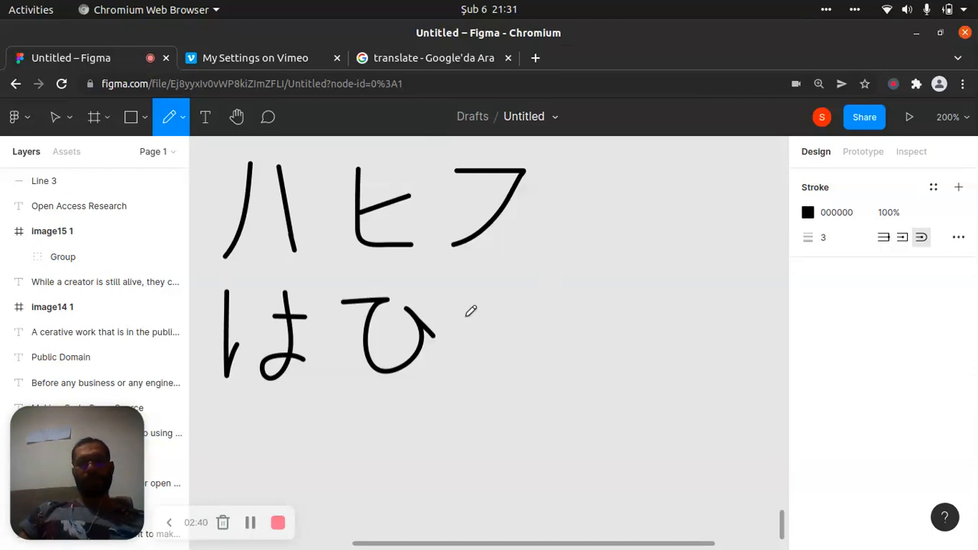
Draw the first strokes of hiragana ふ beside ひ, below フ.
{"action": "left_click_drag", "start_coordinate": [462, 317], "coordinate": [527, 351]}
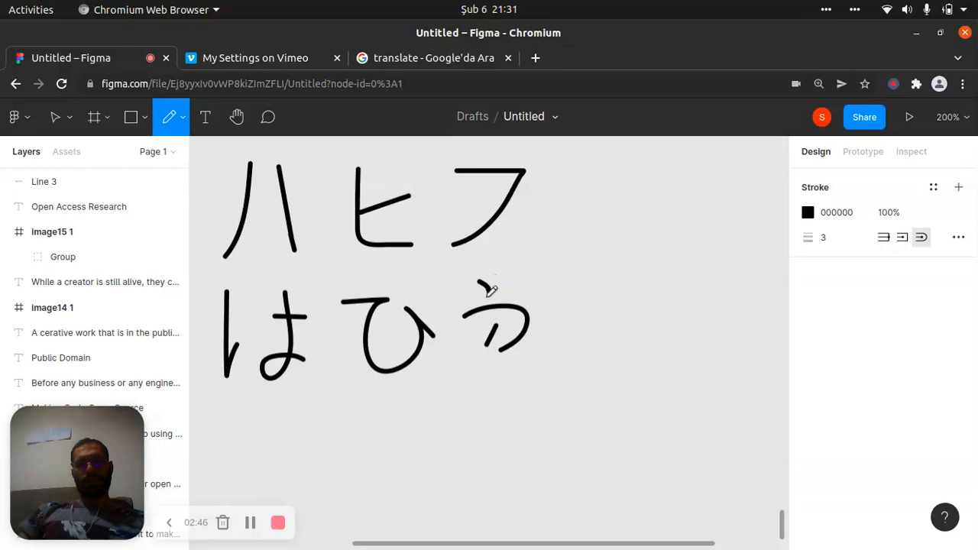
{"action": "mouse_move", "coordinate": [540, 294]}
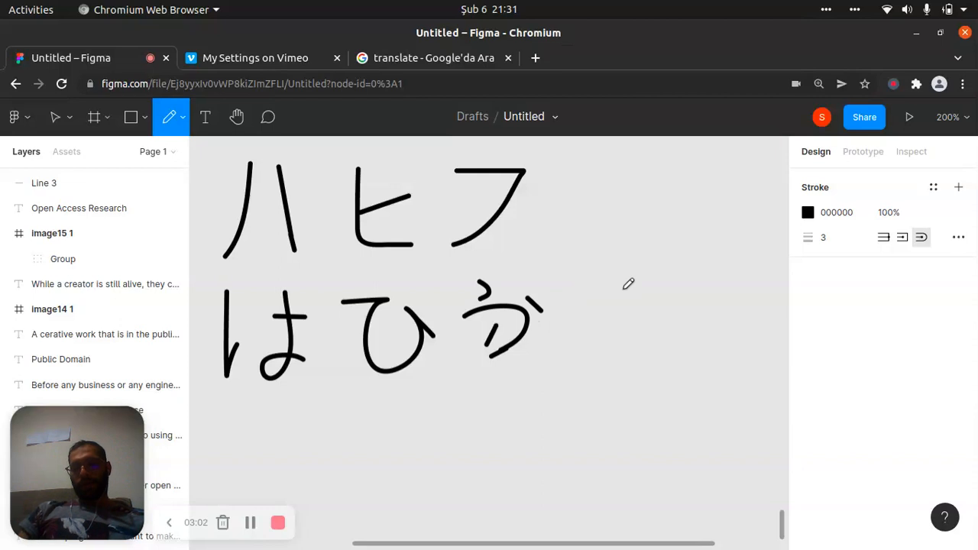
{"action": "mouse_move", "coordinate": [615, 226]}
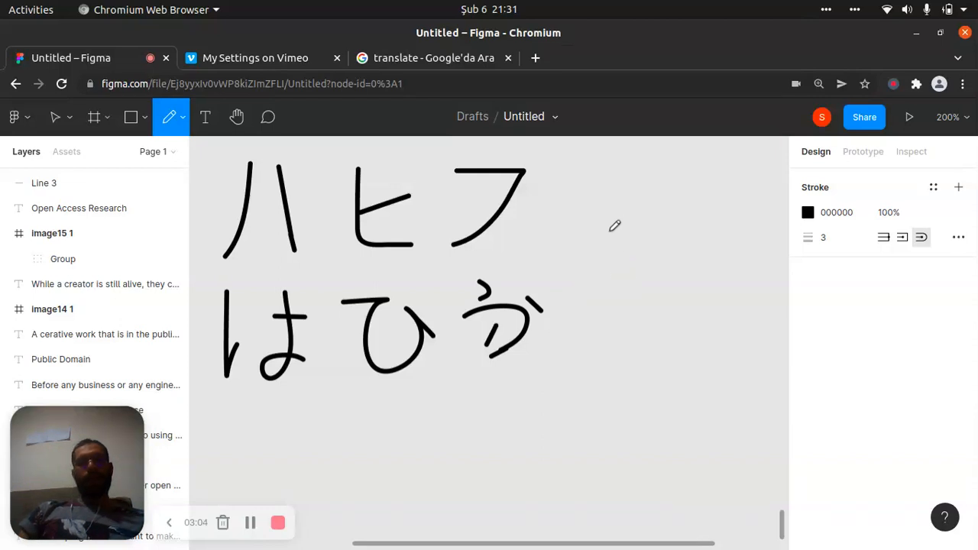
Draw a katakana ヘ stroke to the right of フ in the top row.
{"action": "left_click_drag", "start_coordinate": [569, 172], "coordinate": [644, 173]}
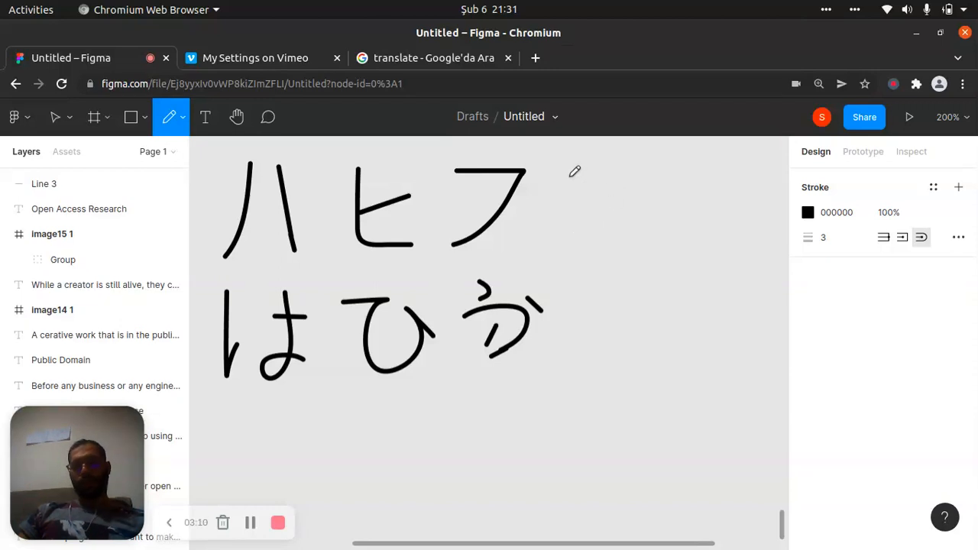
{"action": "mouse_move", "coordinate": [566, 205]}
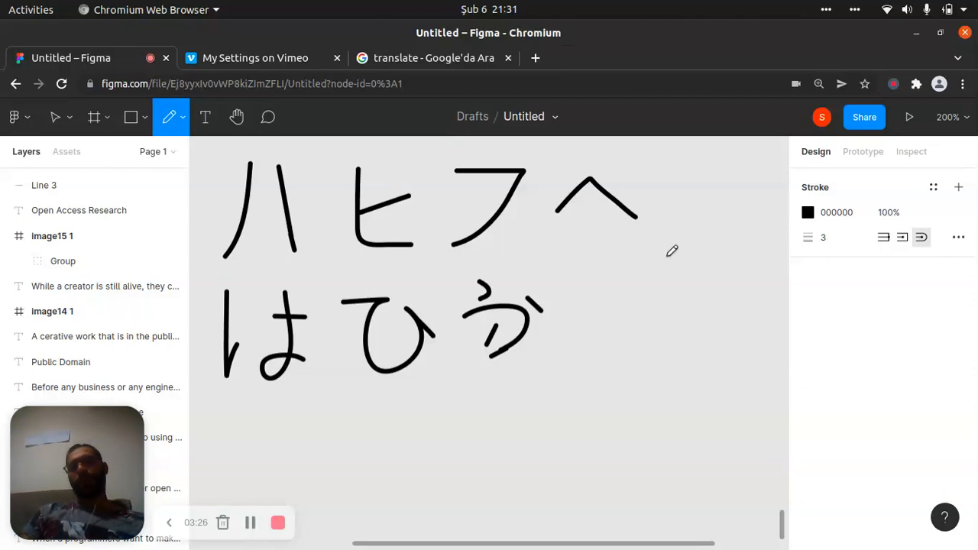
{"action": "mouse_move", "coordinate": [662, 256]}
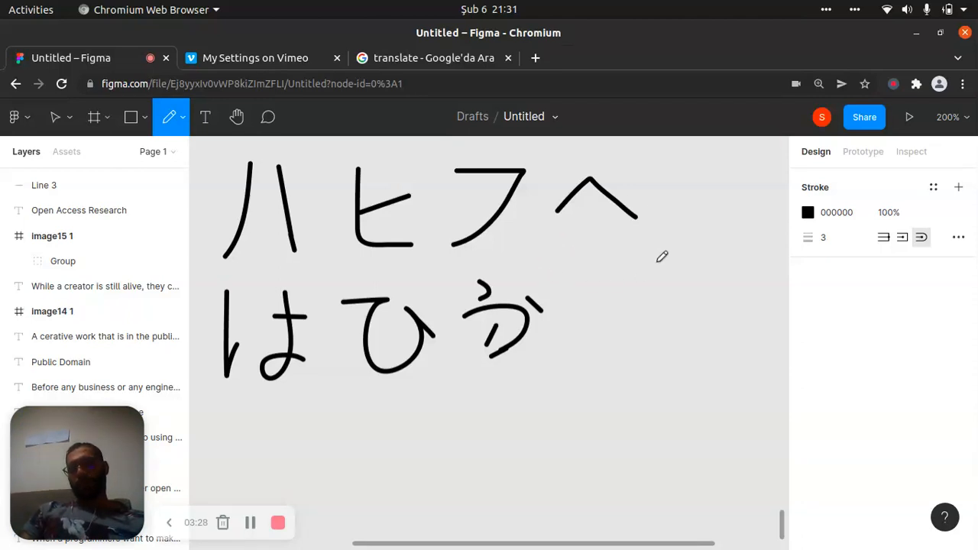
{"action": "mouse_move", "coordinate": [571, 308]}
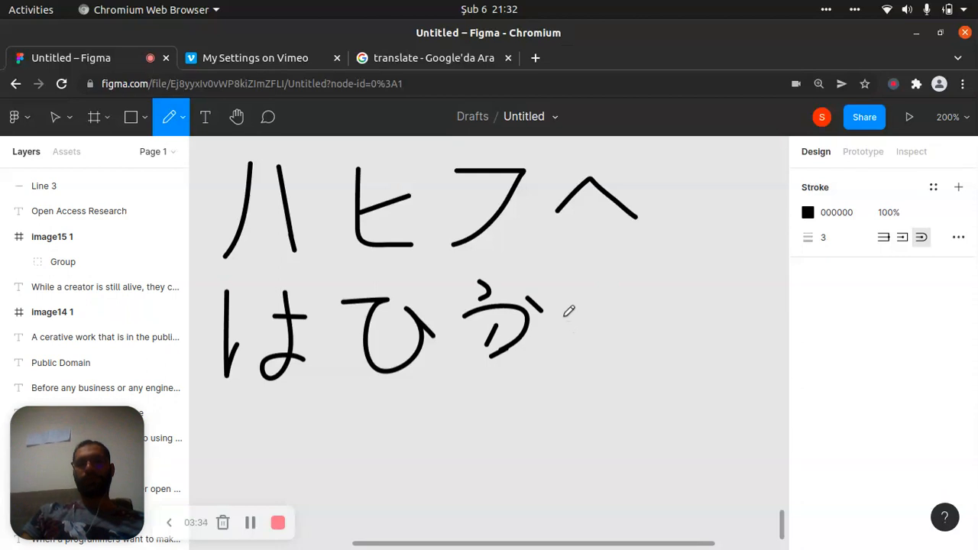
Redraw the katakana ヘ stroke after フ so the row reads ハヒフヘ.
{"action": "left_click_drag", "start_coordinate": [561, 321], "coordinate": [653, 337]}
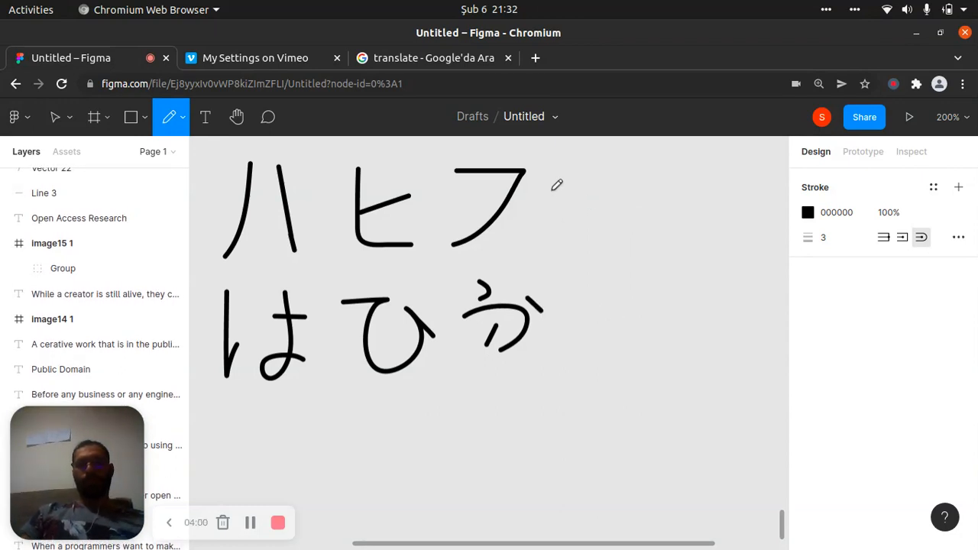
{"action": "mouse_move", "coordinate": [553, 196]}
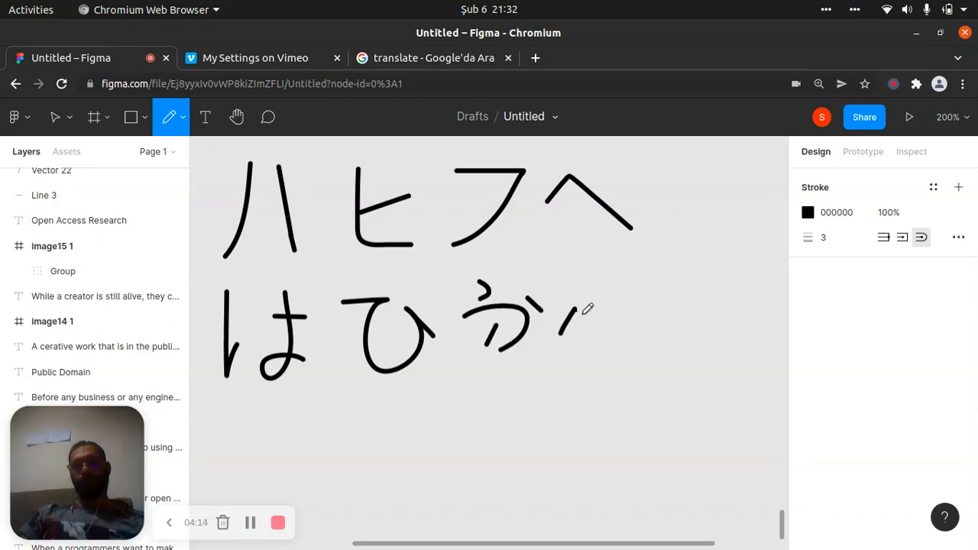
Draw hiragana へ under ヘ and the first strokes of katakana ホ after ヘ.
{"action": "left_click_drag", "start_coordinate": [562, 313], "coordinate": [638, 356]}
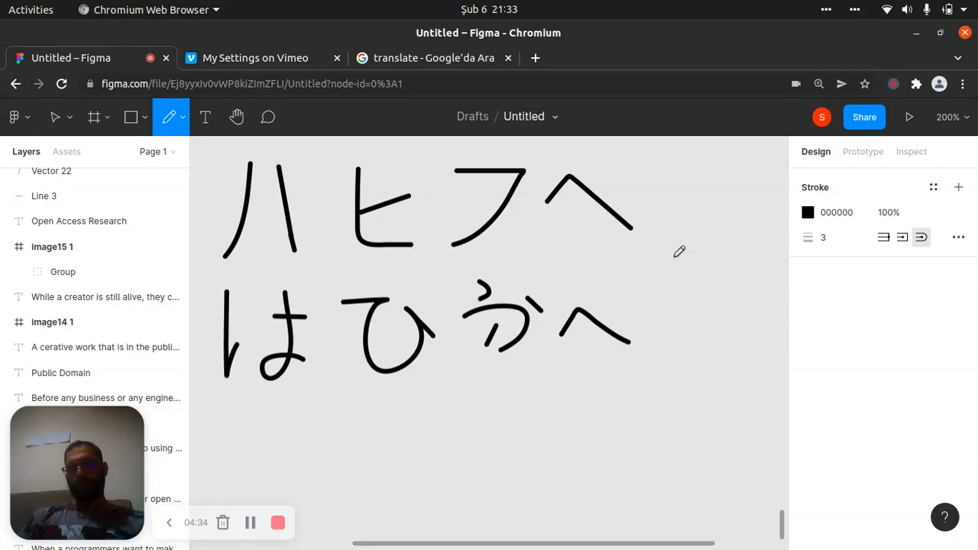
{"action": "mouse_move", "coordinate": [688, 181]}
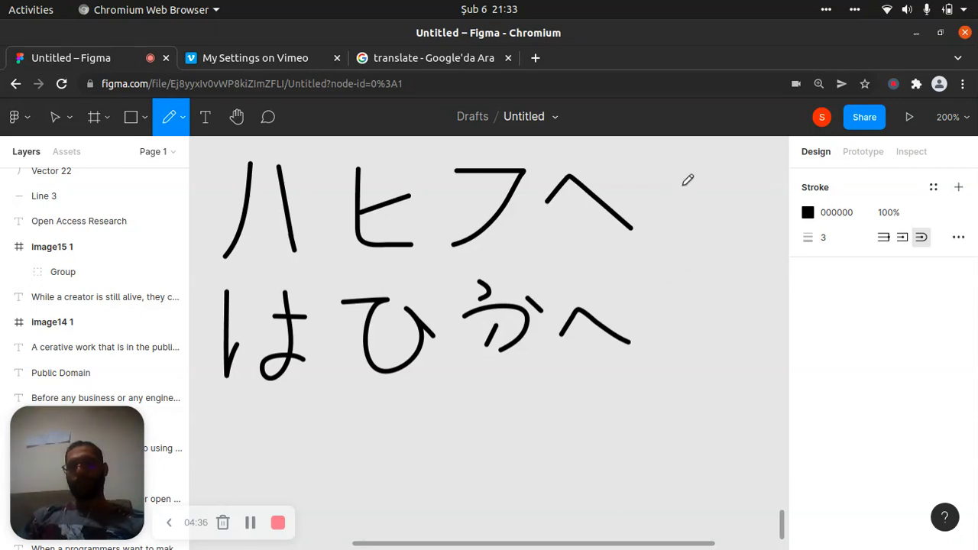
{"action": "left_click_drag", "start_coordinate": [672, 177], "coordinate": [734, 168]}
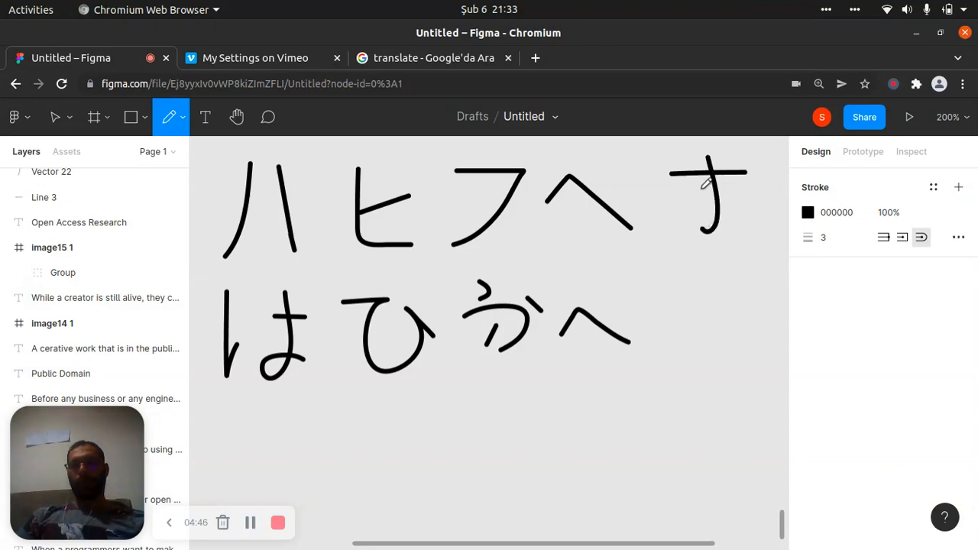
Finish katakana ホ and draw the first stroke of hiragana ほ beneath it.
{"action": "left_click_drag", "start_coordinate": [703, 176], "coordinate": [687, 221]}
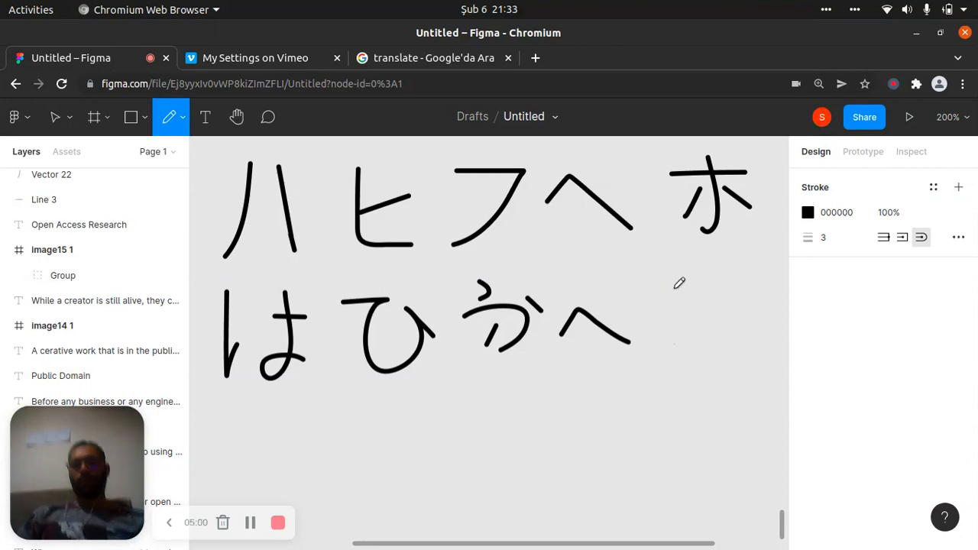
{"action": "left_click_drag", "start_coordinate": [676, 287], "coordinate": [676, 348]}
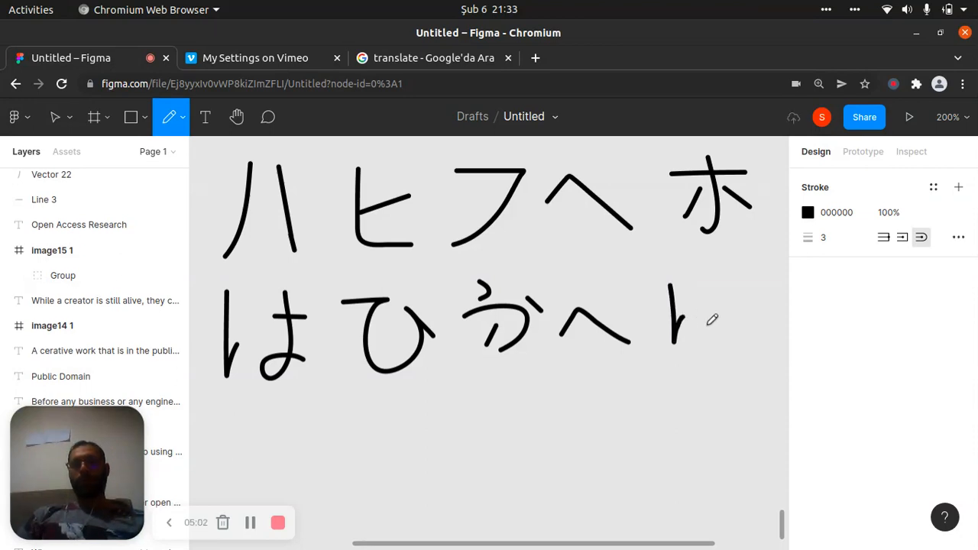
{"action": "mouse_move", "coordinate": [724, 275]}
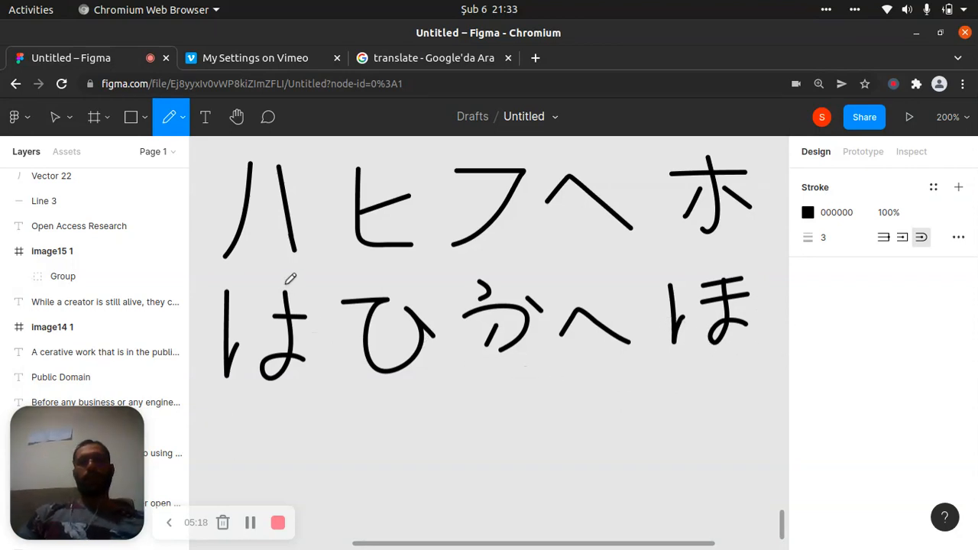
Draw katakana ハ and ヒ to begin a third row beneath はひふへほ.
{"action": "left_click_drag", "start_coordinate": [405, 394], "coordinate": [393, 478]}
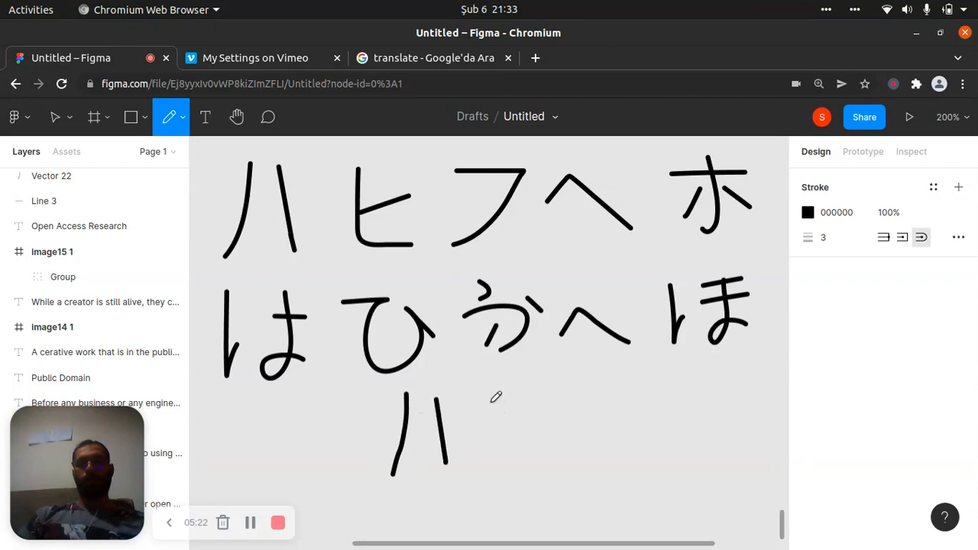
{"action": "left_click_drag", "start_coordinate": [504, 397], "coordinate": [527, 454]}
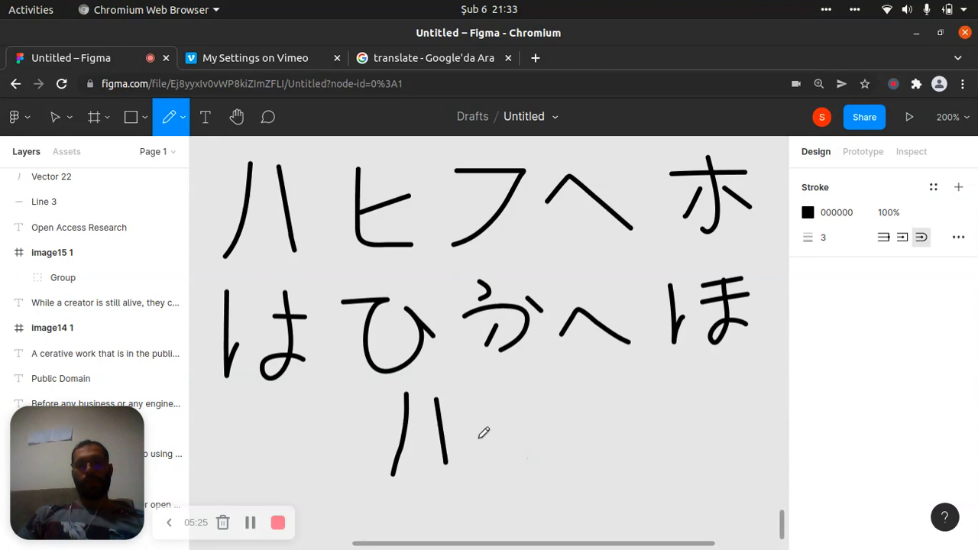
{"action": "left_click_drag", "start_coordinate": [488, 424], "coordinate": [519, 458]}
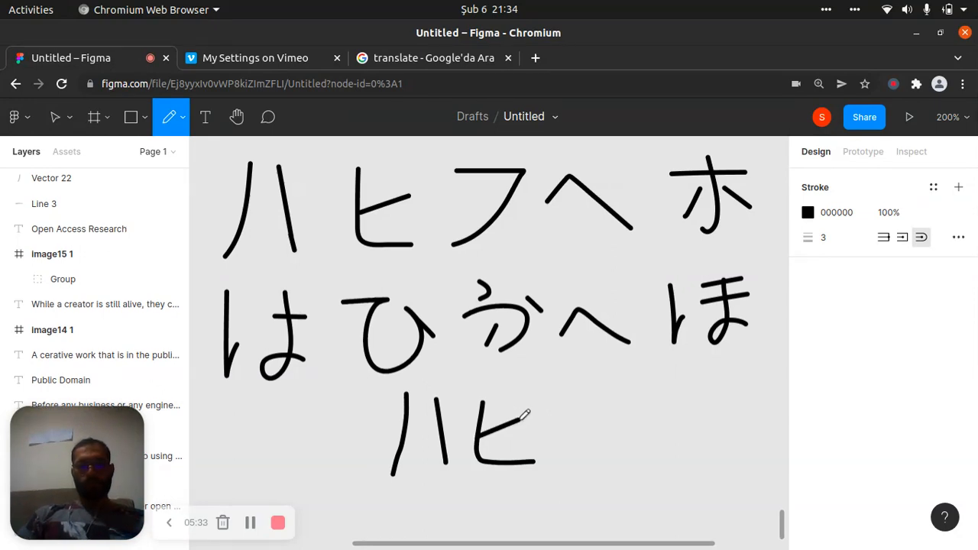
{"action": "mouse_move", "coordinate": [557, 411]}
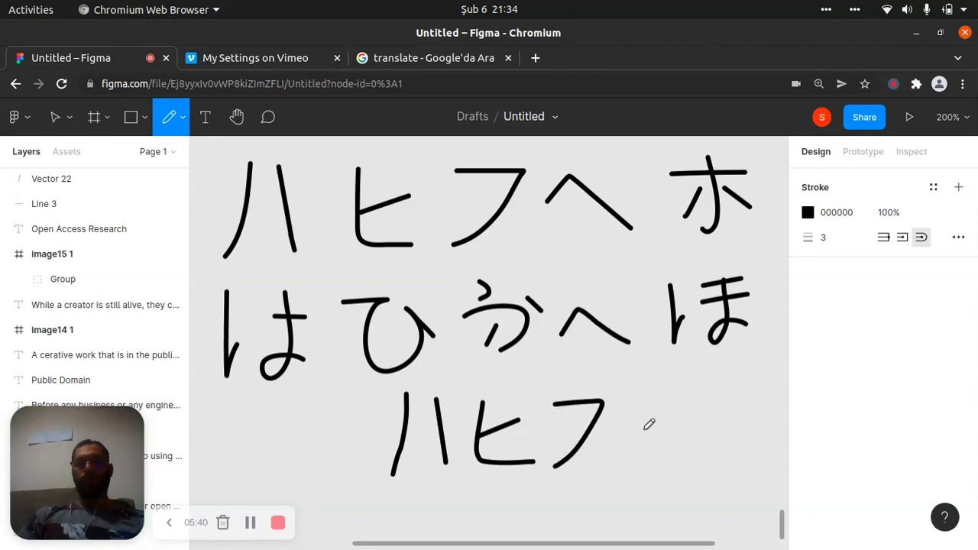
Draw katakana ヘ and a long dash completing the third row.
{"action": "left_click_drag", "start_coordinate": [640, 401], "coordinate": [618, 443]}
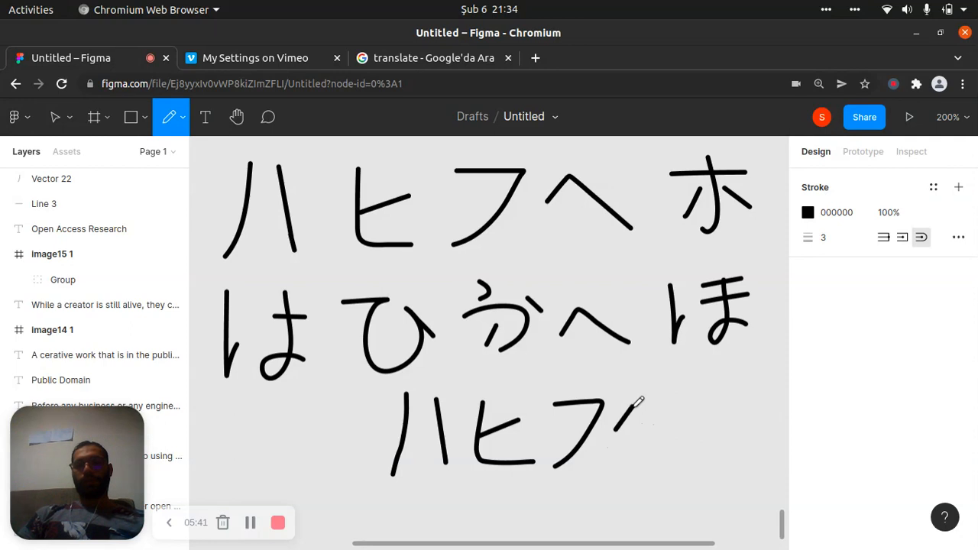
{"action": "left_click_drag", "start_coordinate": [603, 412], "coordinate": [688, 443]}
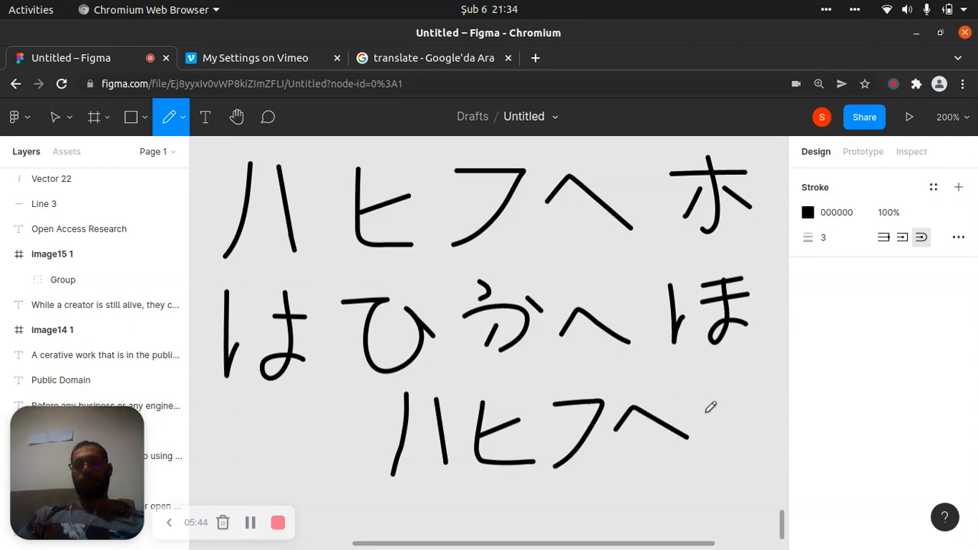
{"action": "left_click_drag", "start_coordinate": [730, 417], "coordinate": [726, 462]}
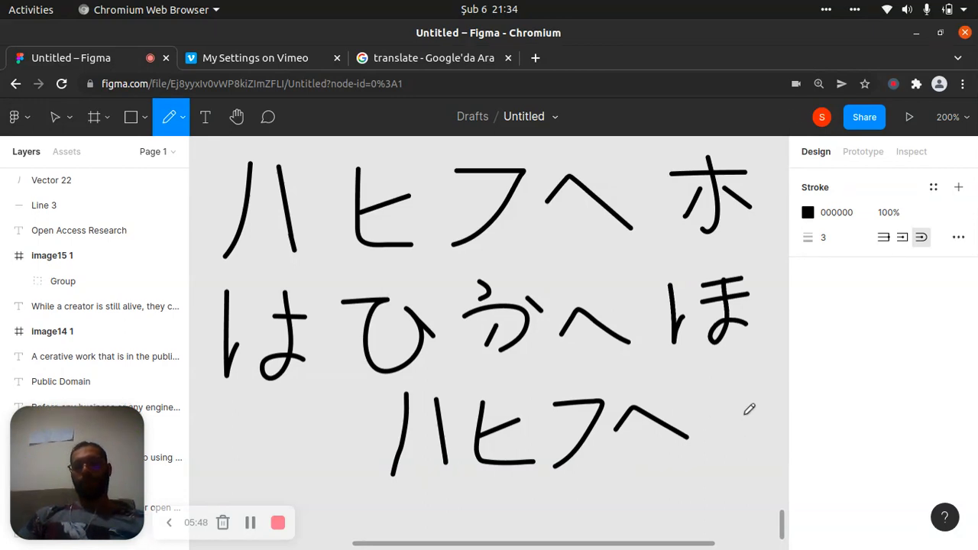
{"action": "left_click_drag", "start_coordinate": [684, 428], "coordinate": [749, 419]}
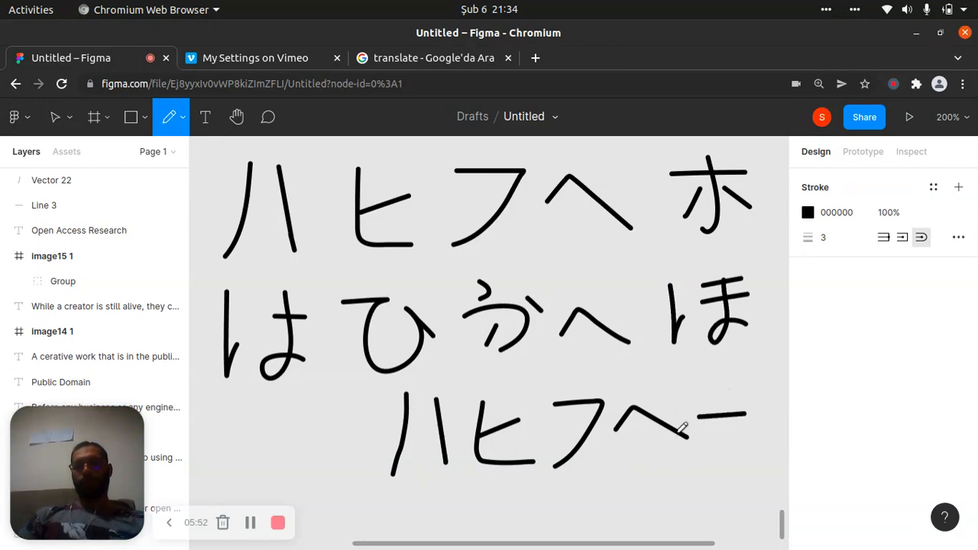
{"action": "left_click_drag", "start_coordinate": [680, 428], "coordinate": [760, 408]}
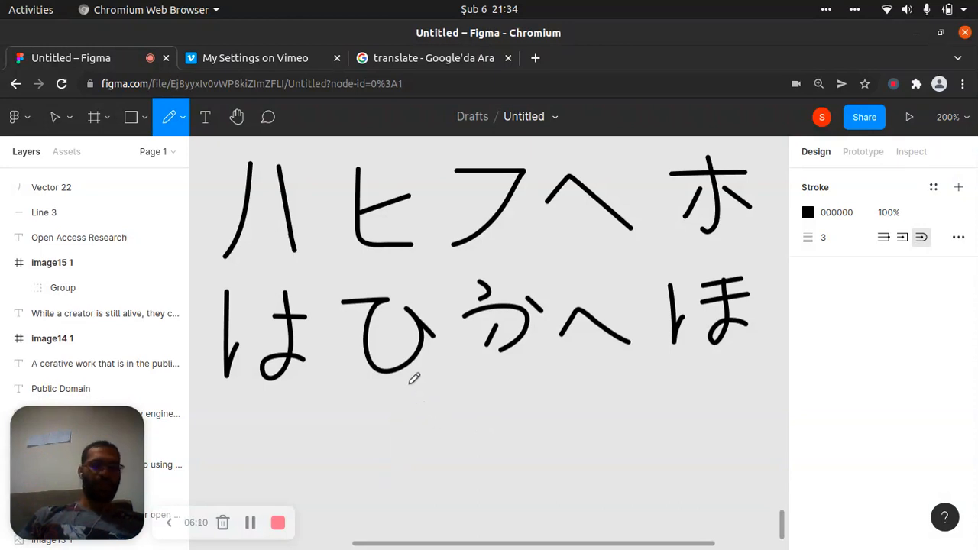
{"action": "mouse_move", "coordinate": [516, 379]}
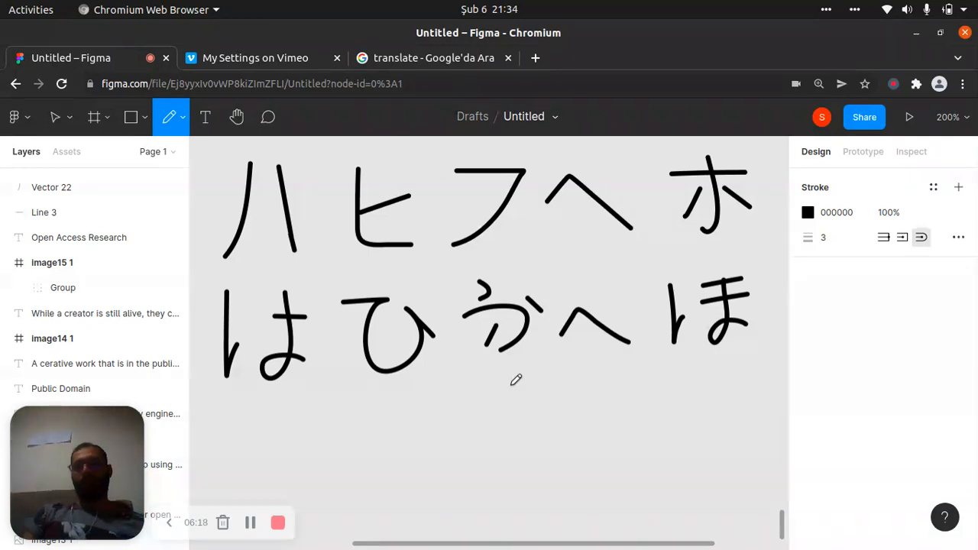
{"action": "mouse_move", "coordinate": [224, 262]}
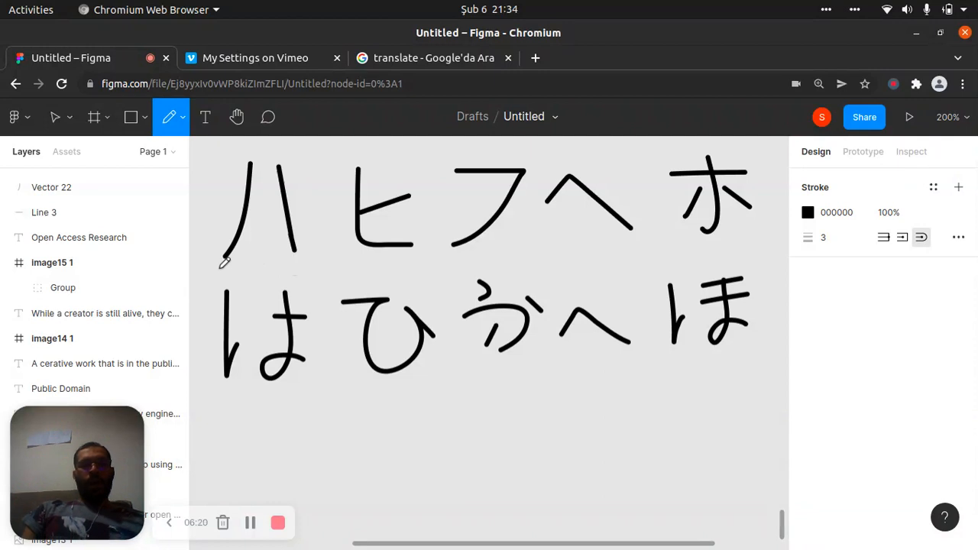
{"action": "mouse_move", "coordinate": [503, 214]}
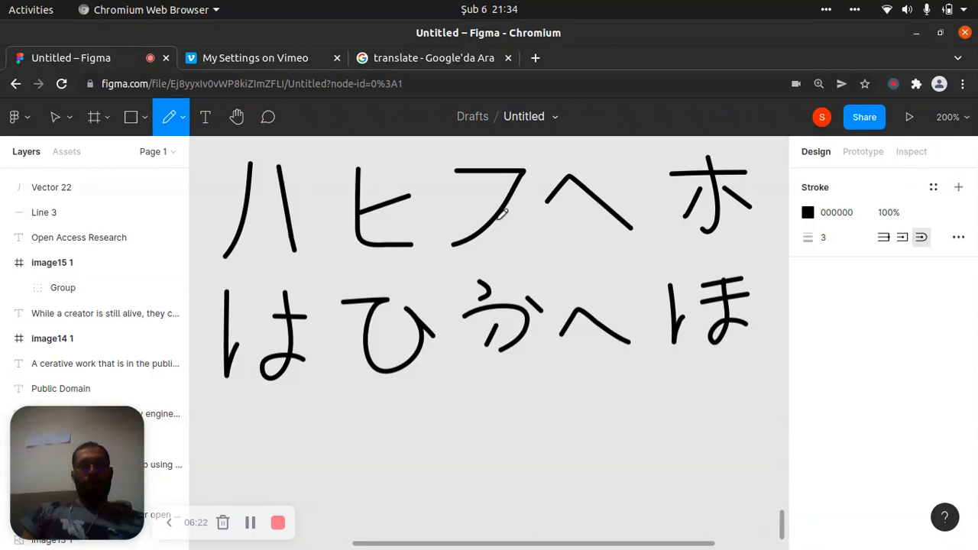